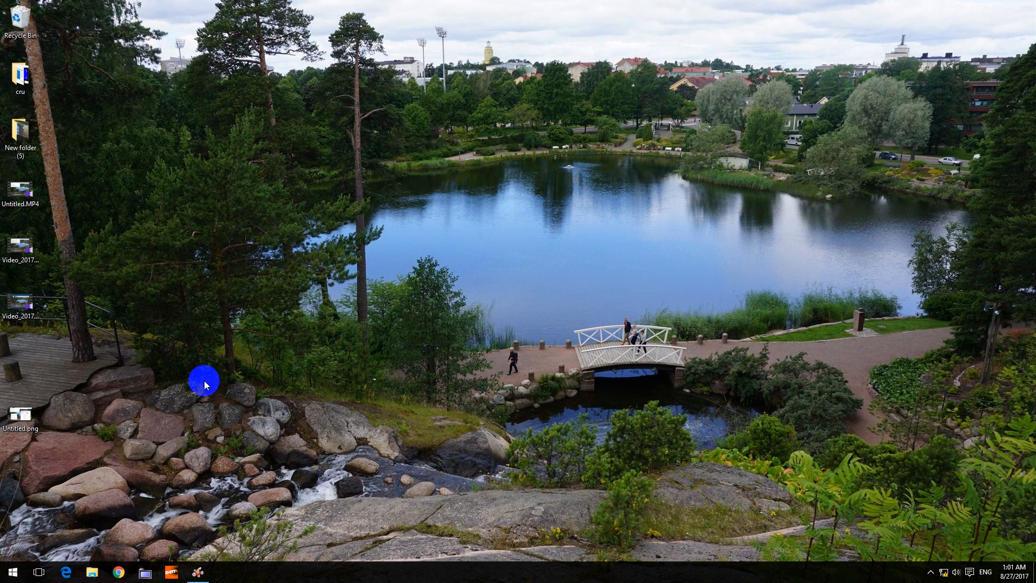
{"action": "mouse_move", "coordinate": [104, 438]}
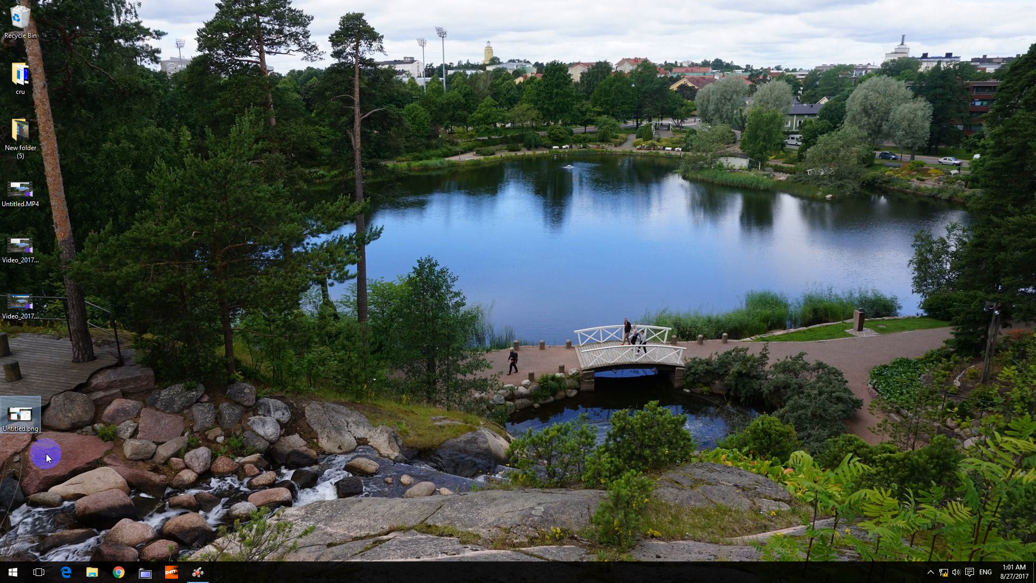
Preview Untitled.png from the desktop, then launch Paint through a Start menu search.
{"action": "left_click", "coordinate": [20, 409]}
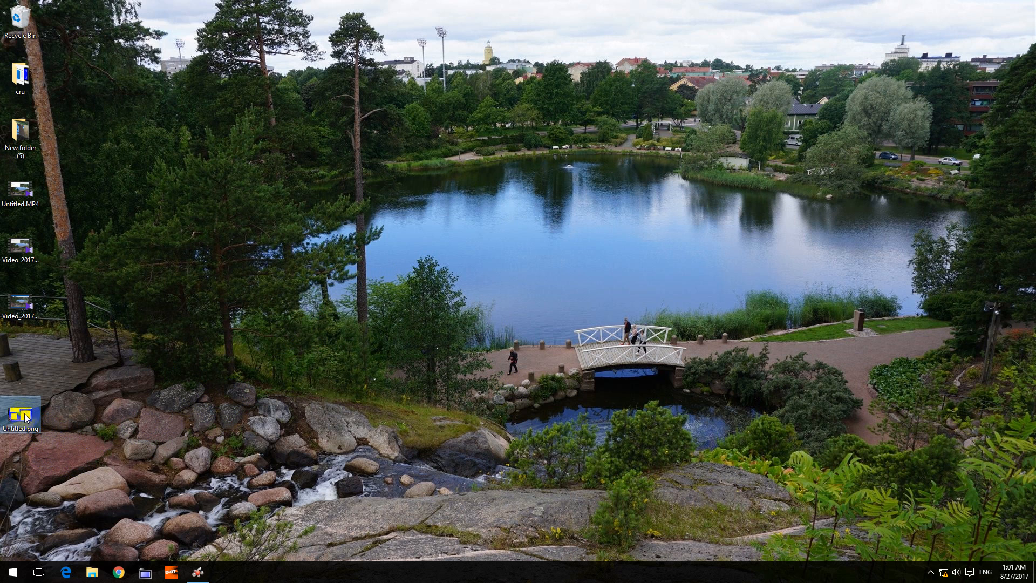
{"action": "double_click", "coordinate": [20, 406]}
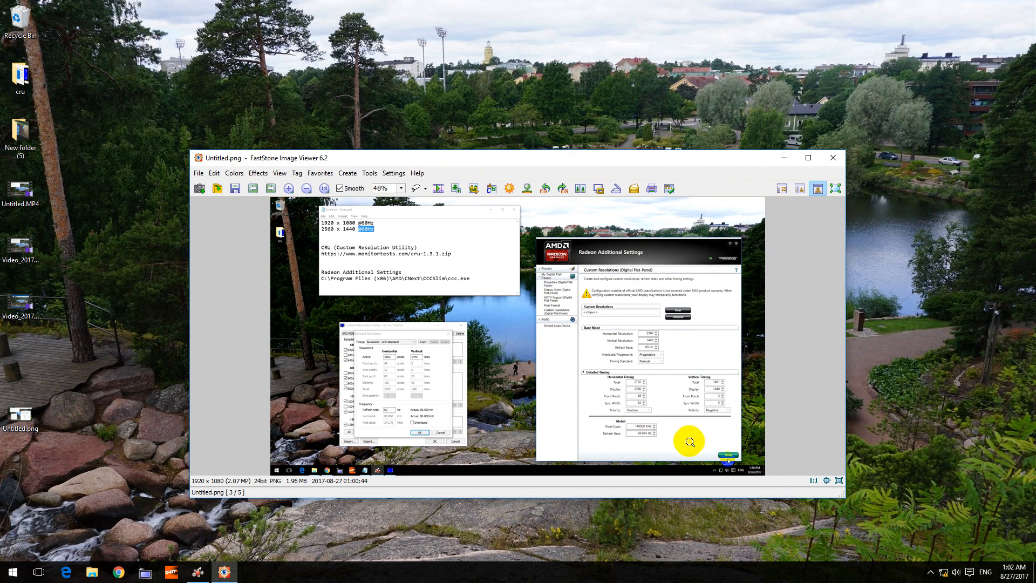
{"action": "mouse_move", "coordinate": [592, 430]}
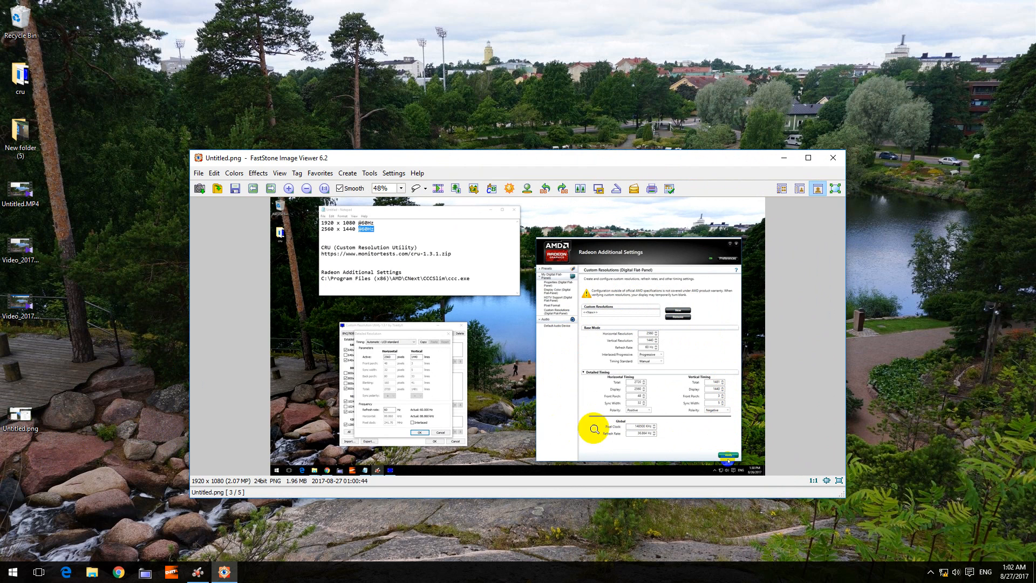
{"action": "mouse_move", "coordinate": [506, 404]}
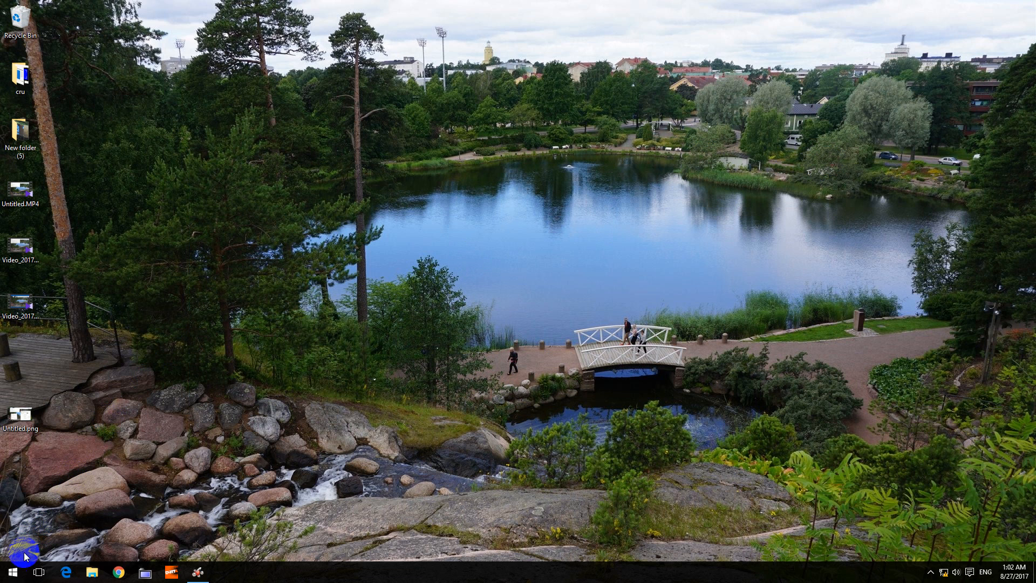
{"action": "left_click", "coordinate": [13, 571]}
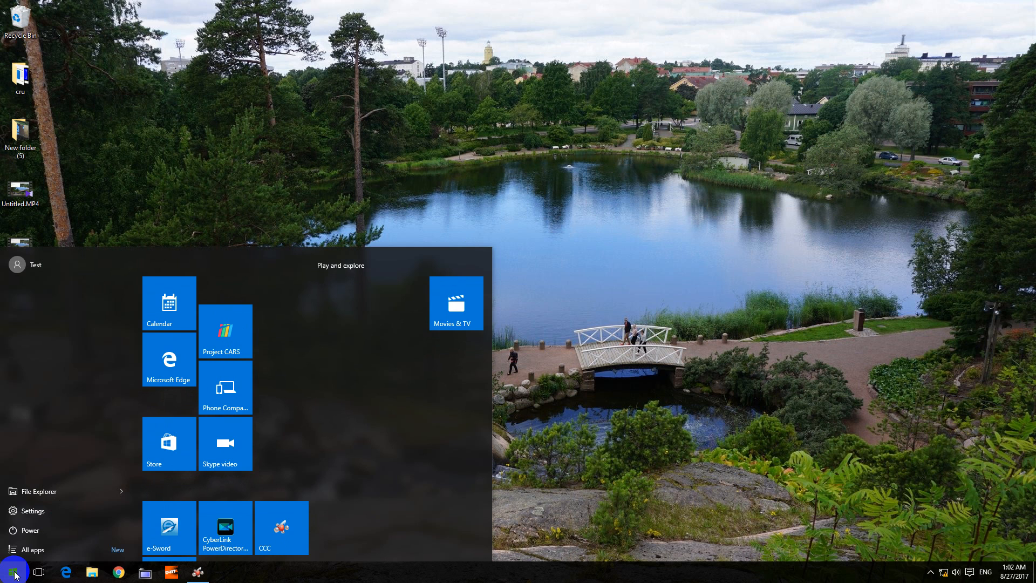
{"action": "type", "text": "paint"}
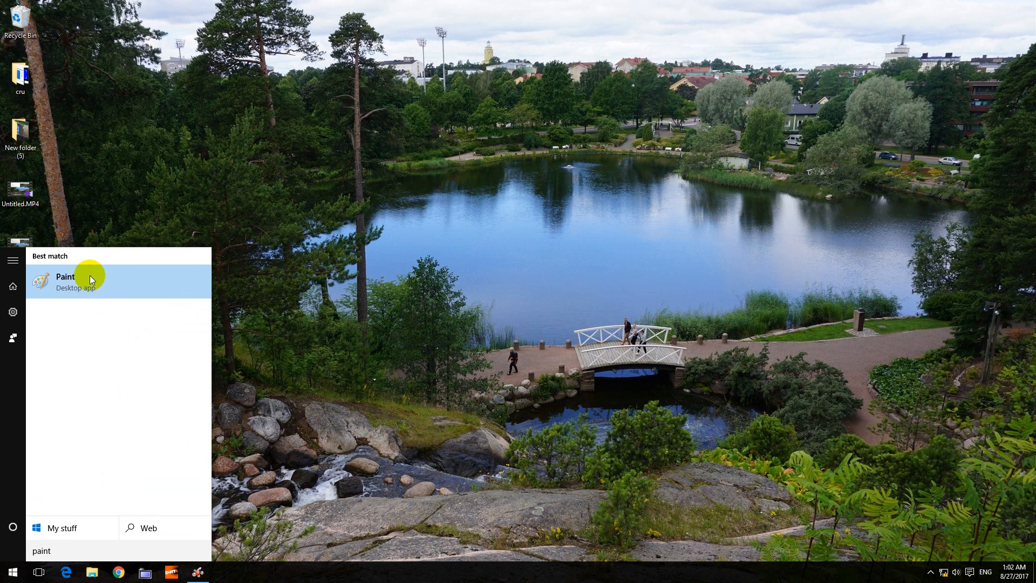
{"action": "left_click", "coordinate": [64, 281]}
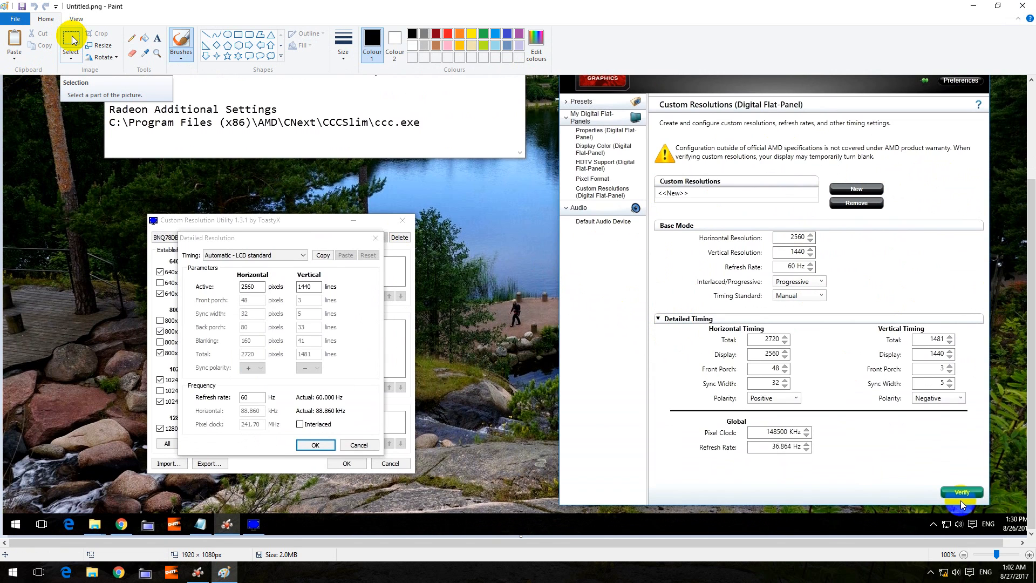
Select an 805×770 px rectangle around the Radeon Custom Resolutions panel.
{"action": "left_click", "coordinate": [70, 44]}
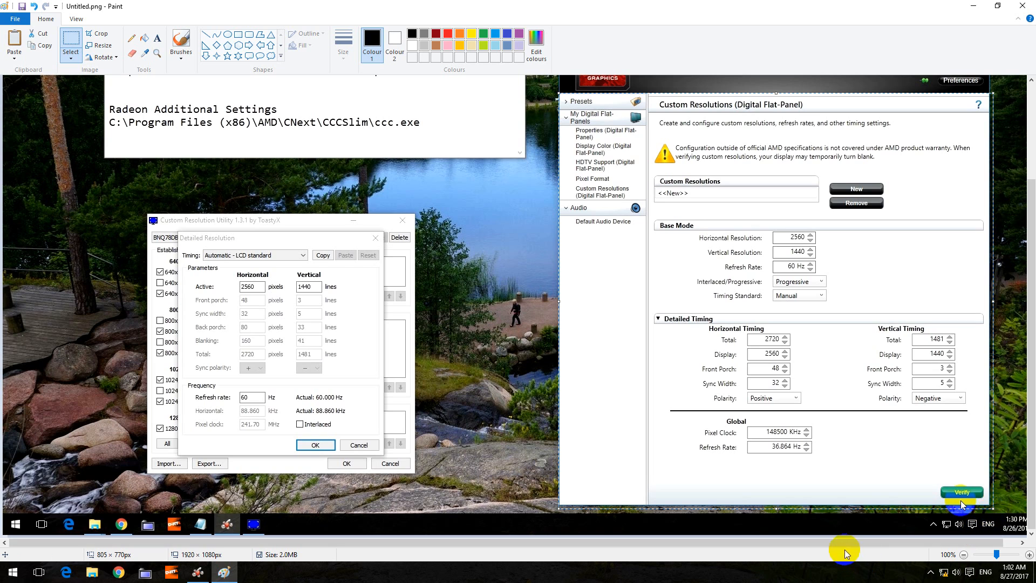
{"action": "mouse_move", "coordinate": [967, 554]}
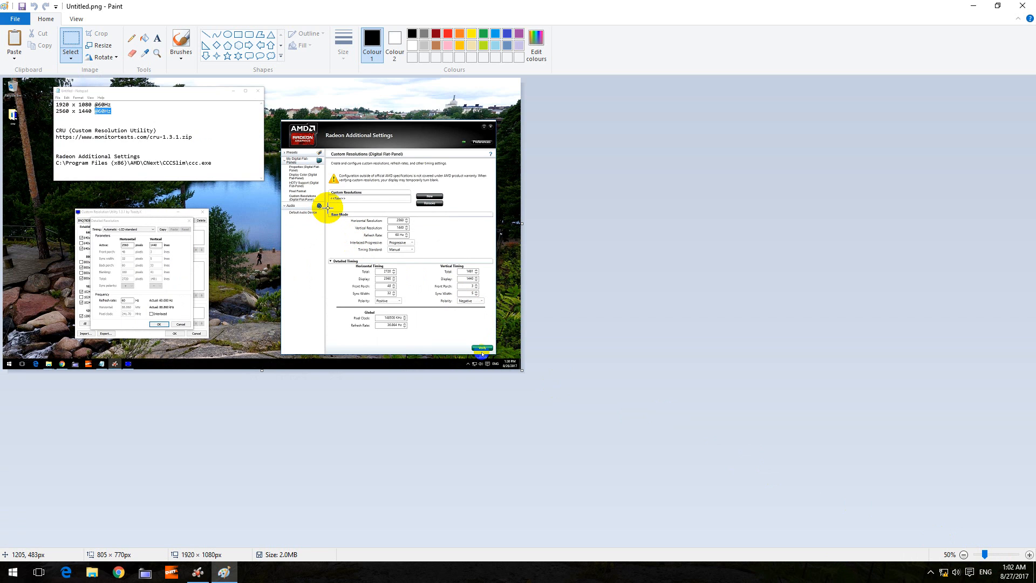
{"action": "mouse_move", "coordinate": [109, 73]}
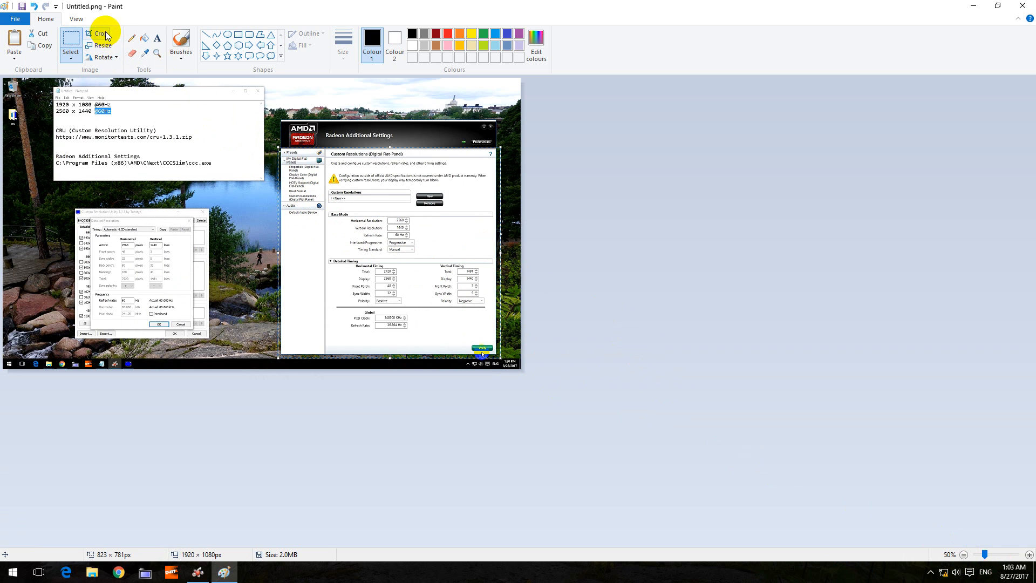
{"action": "mouse_move", "coordinate": [100, 33]}
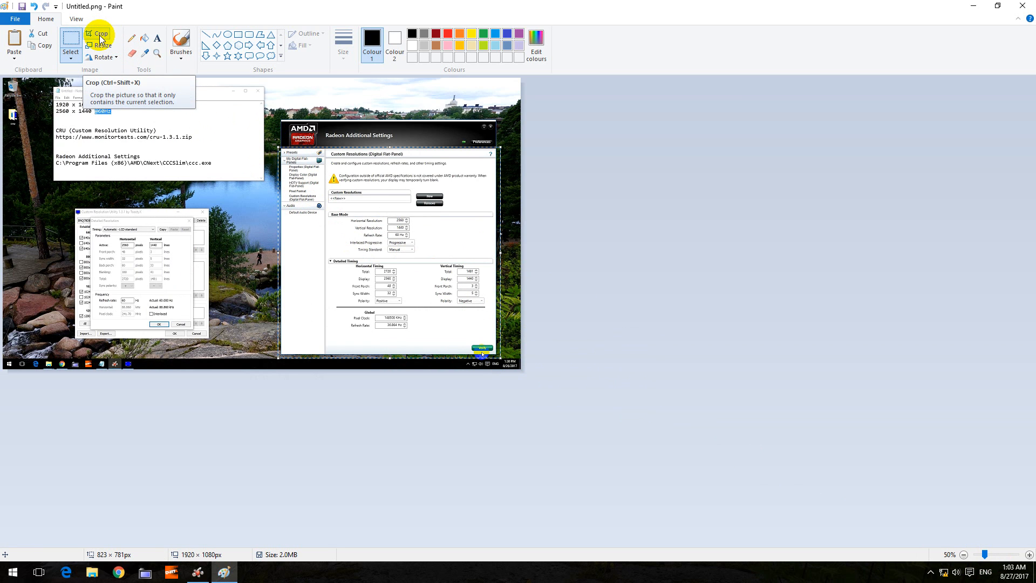
Crop the screenshot to the selected panel, leaving an 823×781 px image.
{"action": "left_click", "coordinate": [98, 33]}
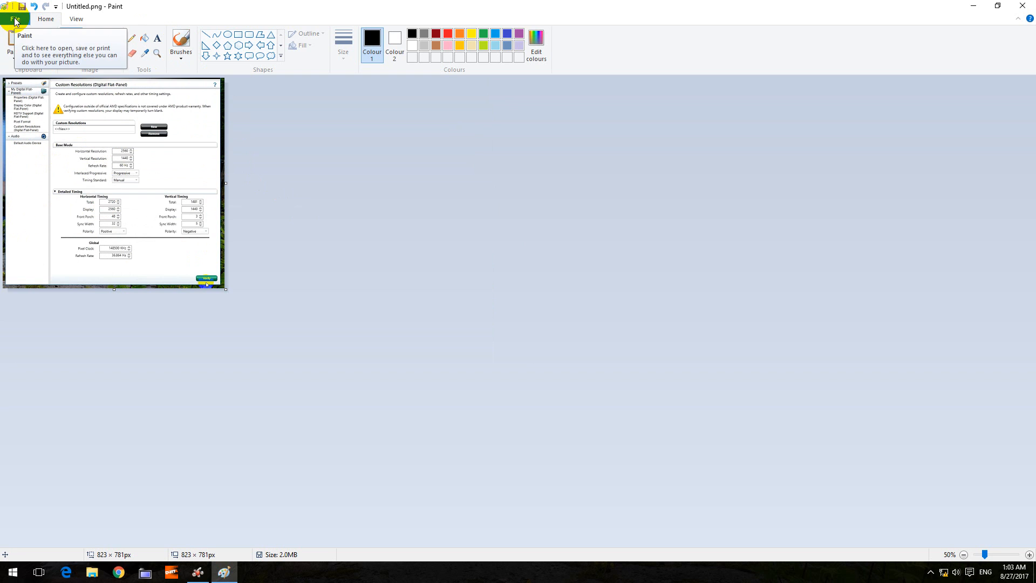
Save the 823×781 image as a PNG picture, confirming replacement of Untitled.png.
{"action": "left_click", "coordinate": [14, 18]}
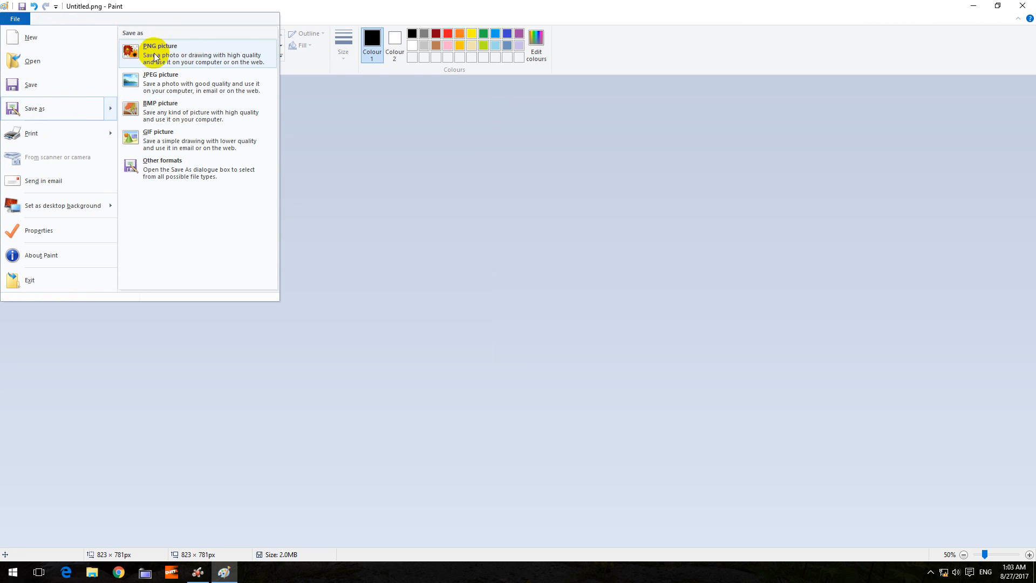
{"action": "mouse_move", "coordinate": [152, 80]}
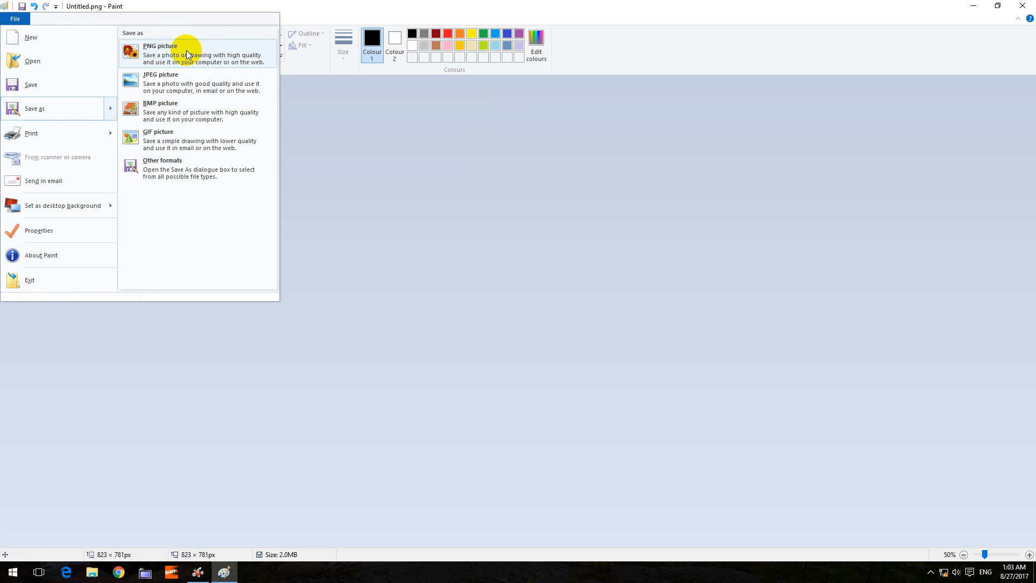
{"action": "left_click", "coordinate": [160, 46]}
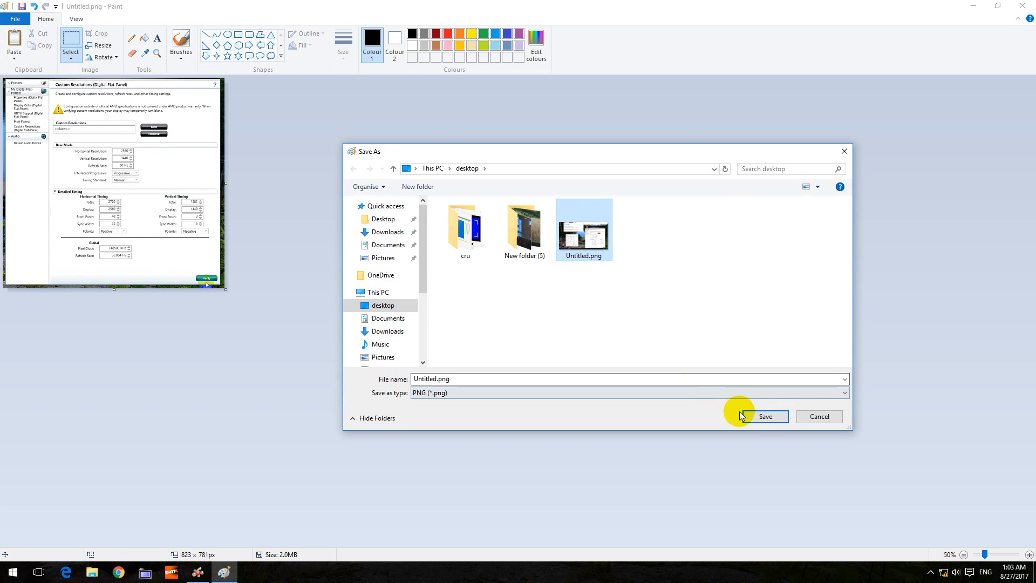
{"action": "left_click", "coordinate": [765, 416]}
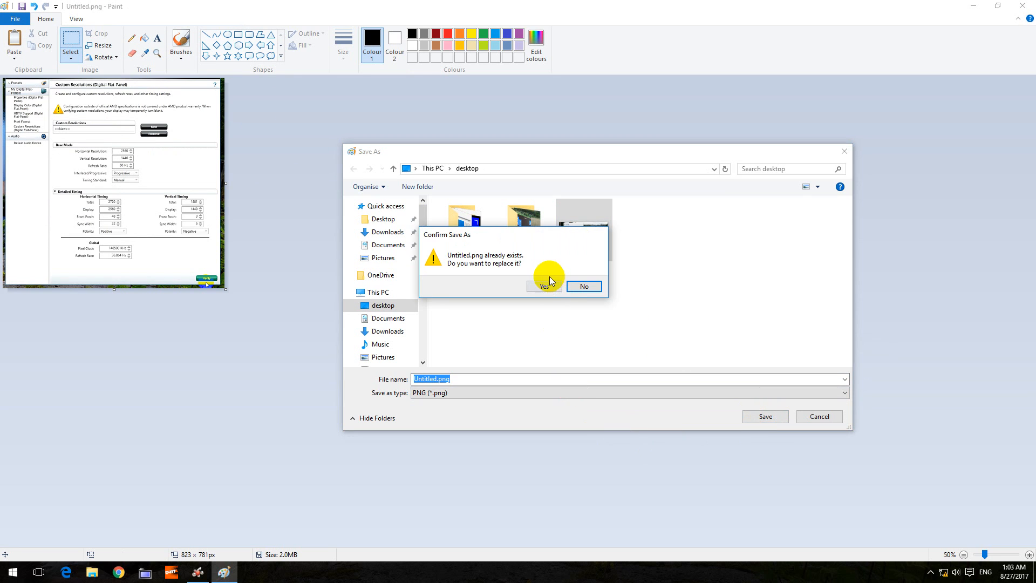
{"action": "left_click", "coordinate": [541, 285]}
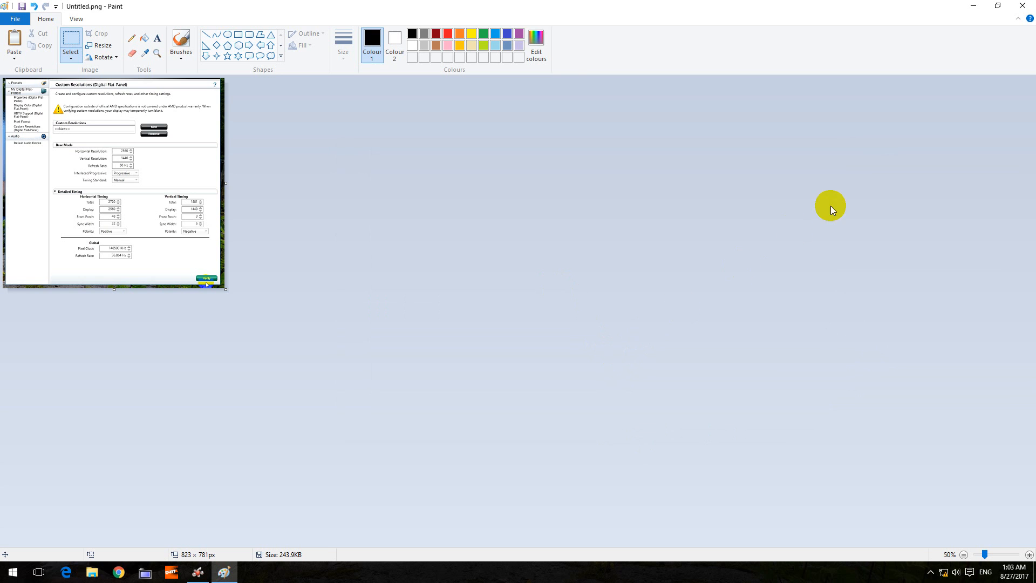